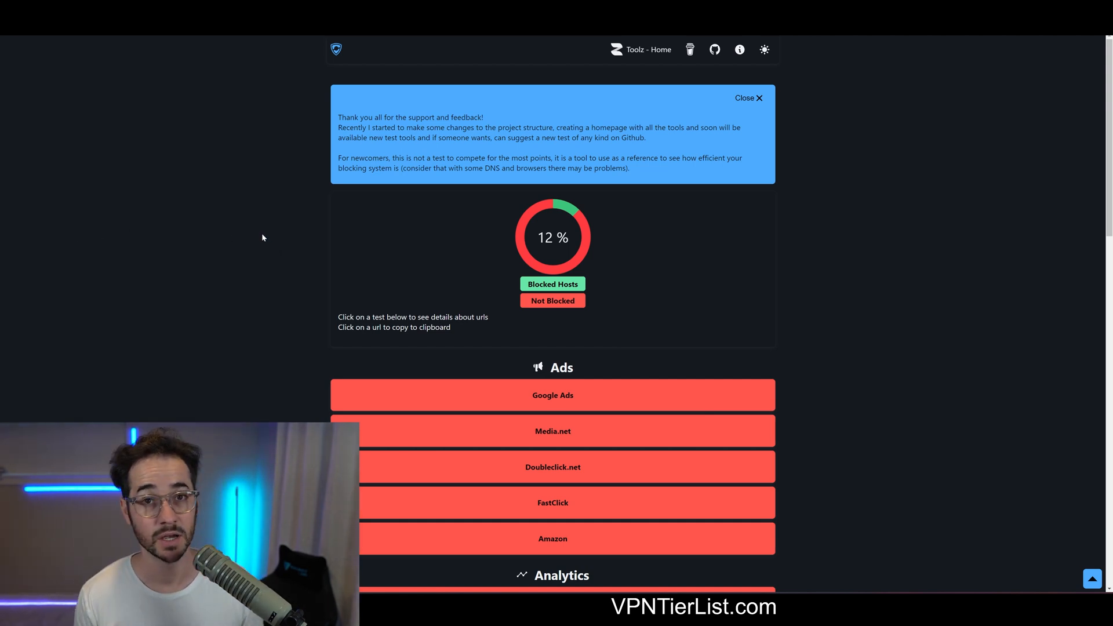
{"action": "mouse_move", "coordinate": [278, 230]}
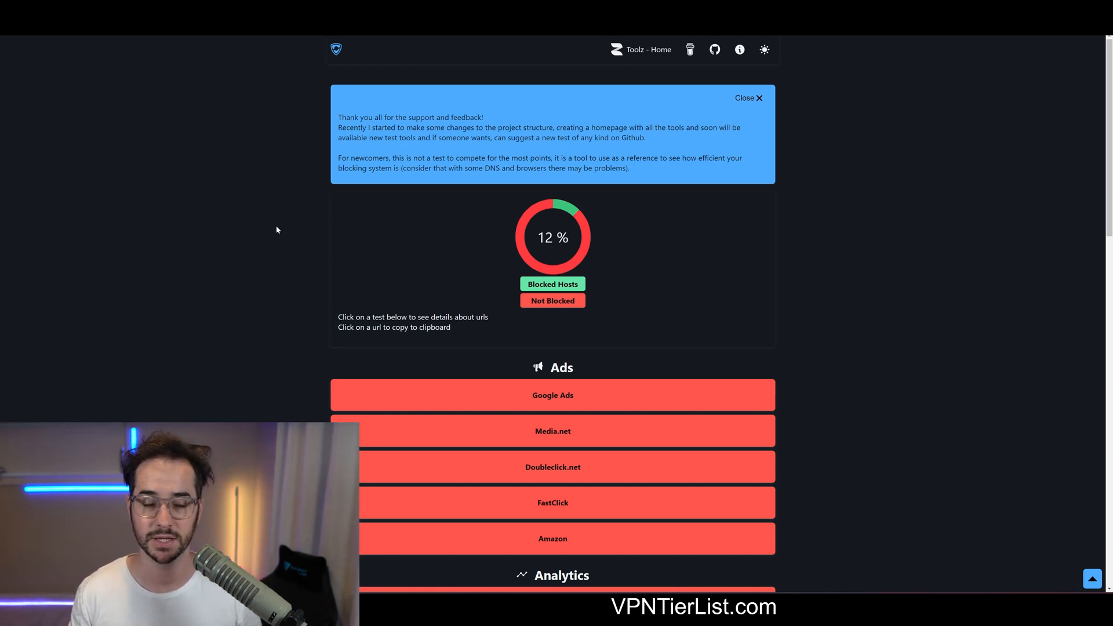
Scroll through the baseline results listing the unblocked ad and analytics hosts at 12%
{"action": "scroll", "scroll_direction": "down", "scroll_amount": 3}
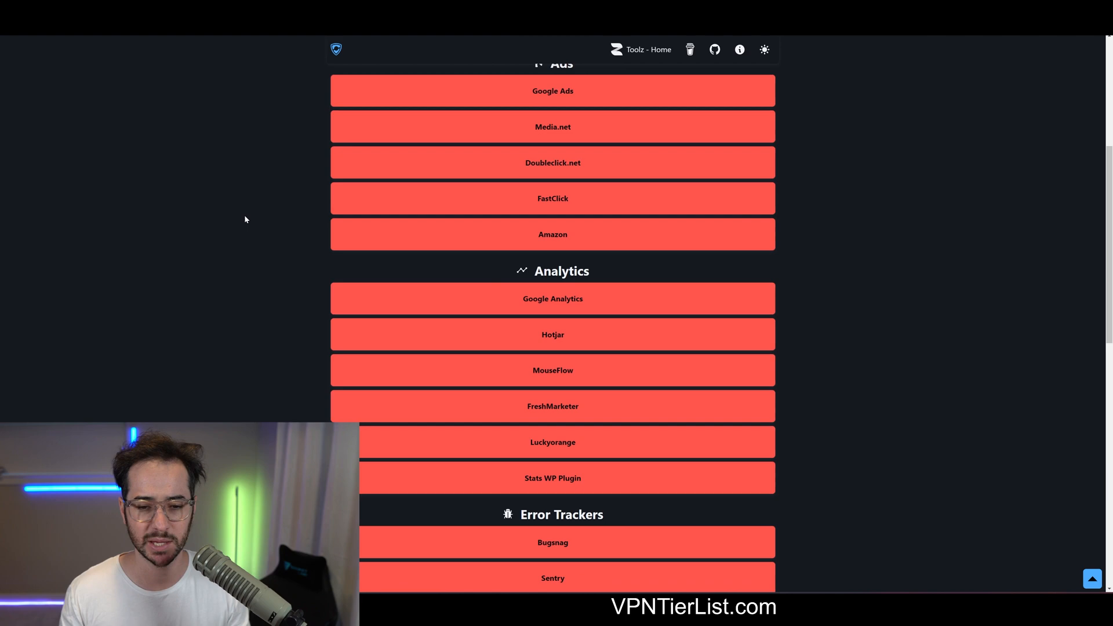
{"action": "scroll", "scroll_direction": "down", "scroll_amount": 3}
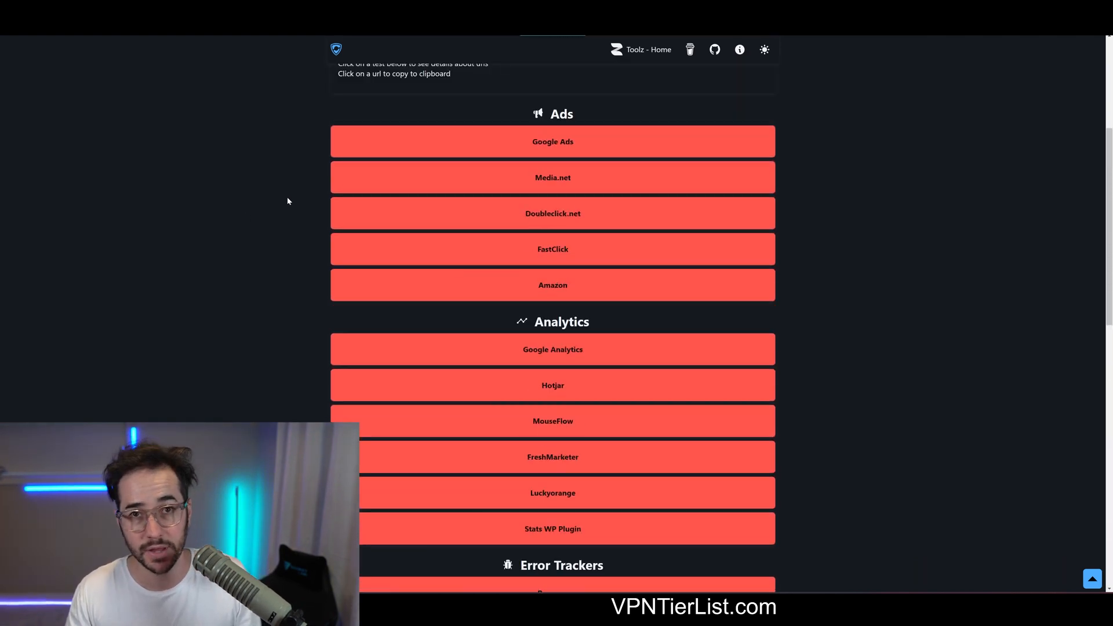
{"action": "scroll", "scroll_direction": "up", "scroll_amount": 3}
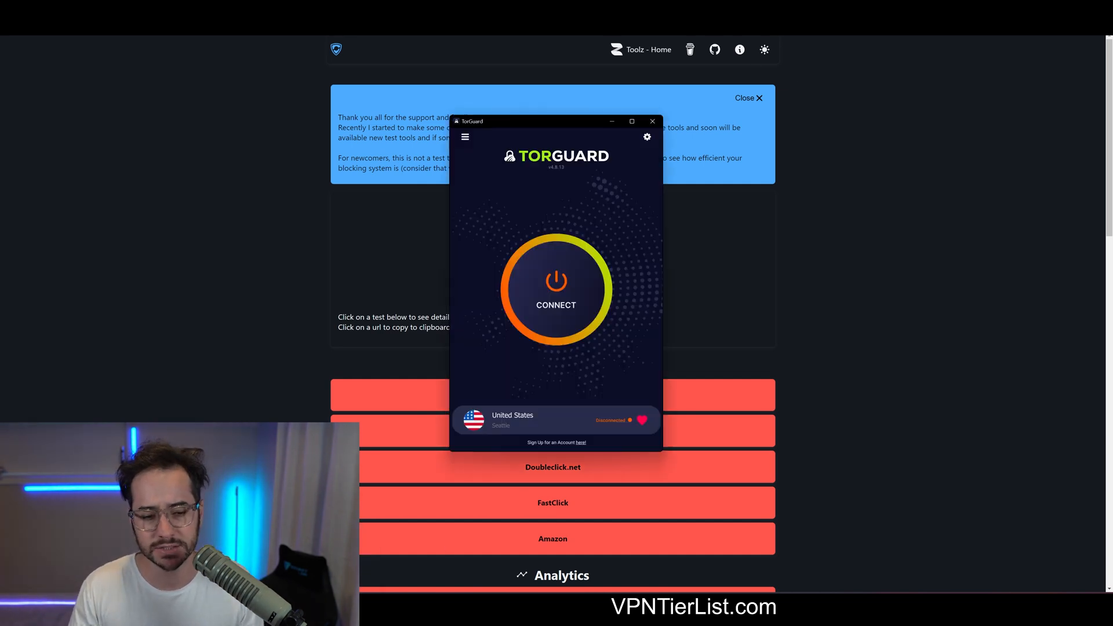
{"action": "left_click", "coordinate": [556, 288]}
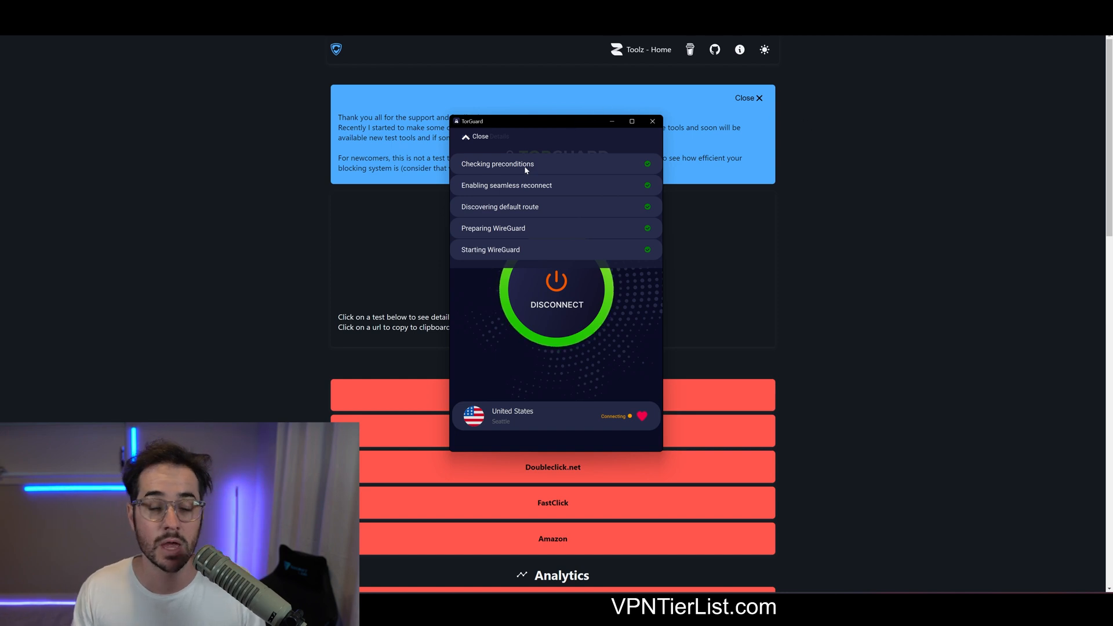
{"action": "mouse_move", "coordinate": [583, 114]}
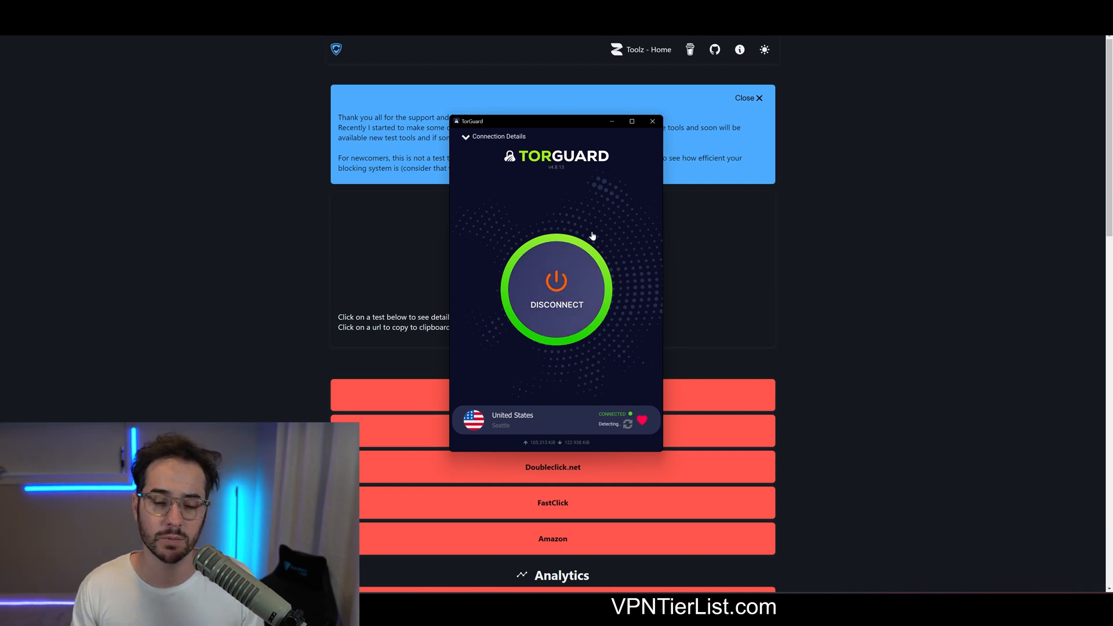
{"action": "left_click", "coordinate": [556, 288]}
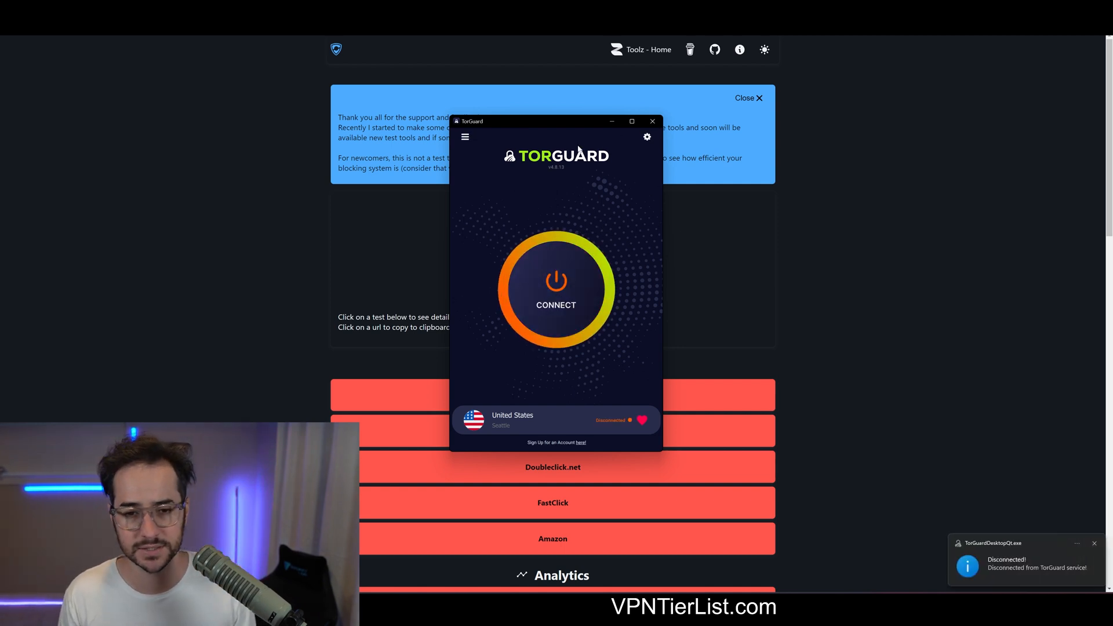
Choose Ad Blocking DNS for connected VPN sessions in Settings > Network and close Settings
{"action": "left_click", "coordinate": [646, 137]}
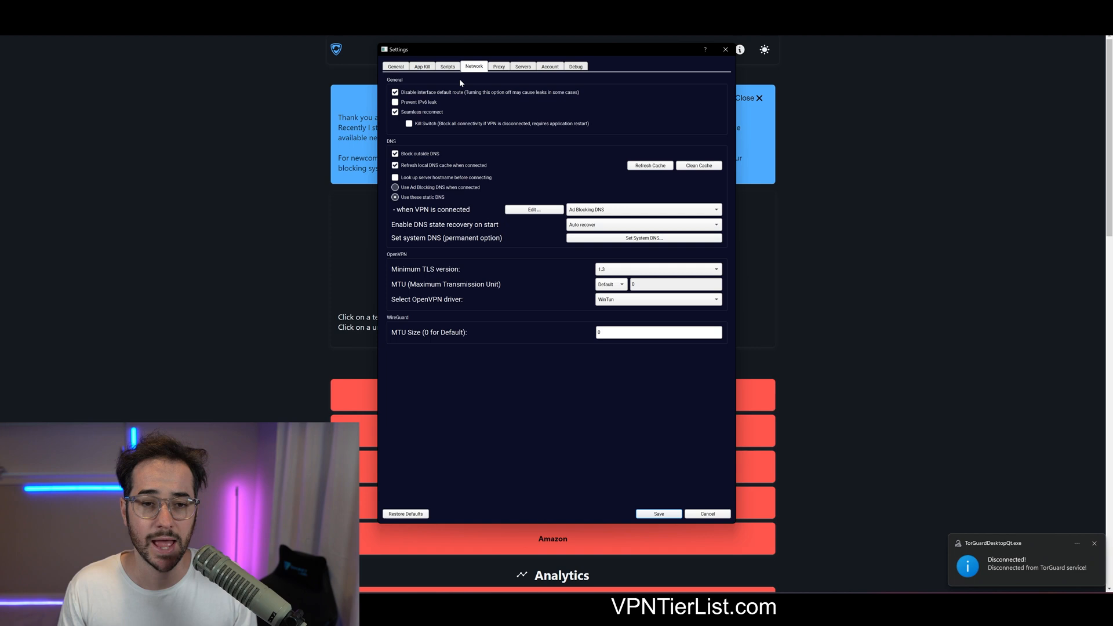
{"action": "left_click", "coordinate": [644, 209]}
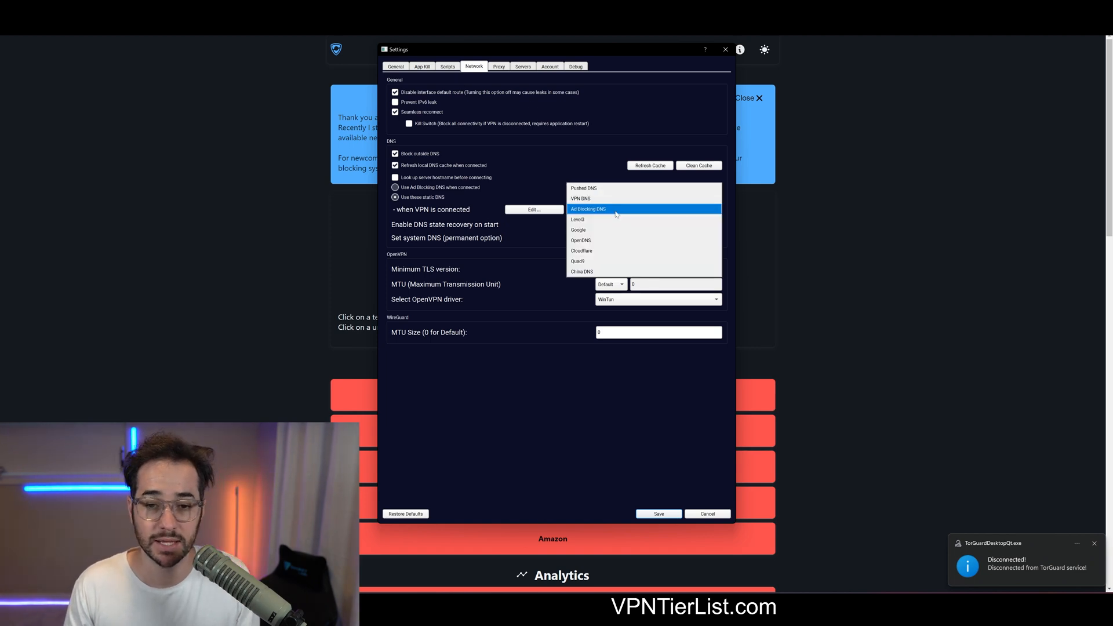
{"action": "left_click", "coordinate": [586, 209]}
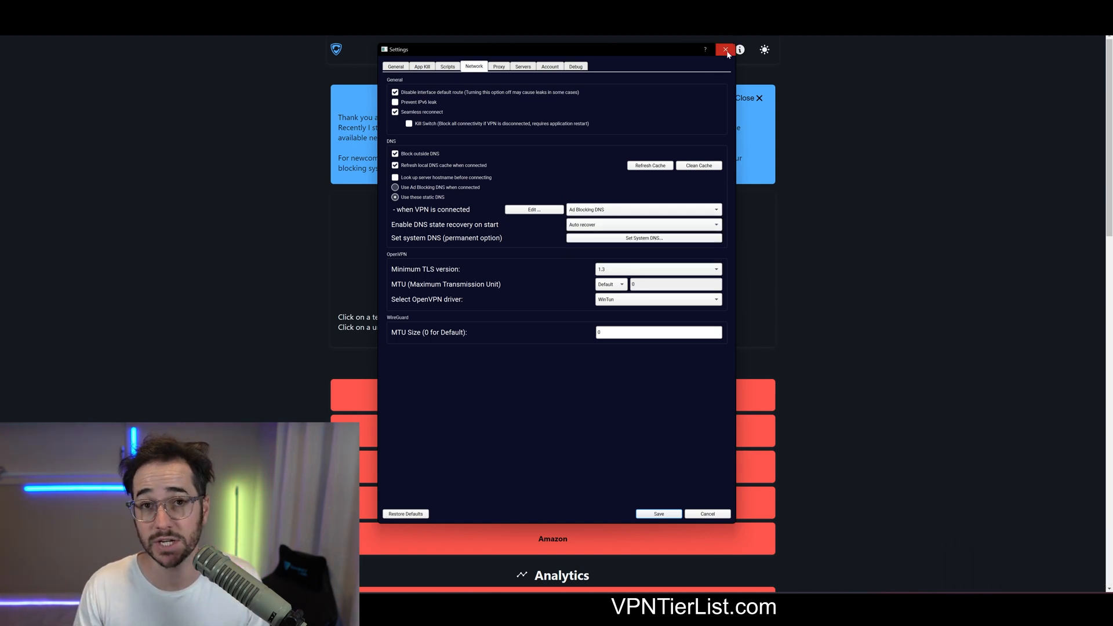
{"action": "left_click", "coordinate": [724, 49]}
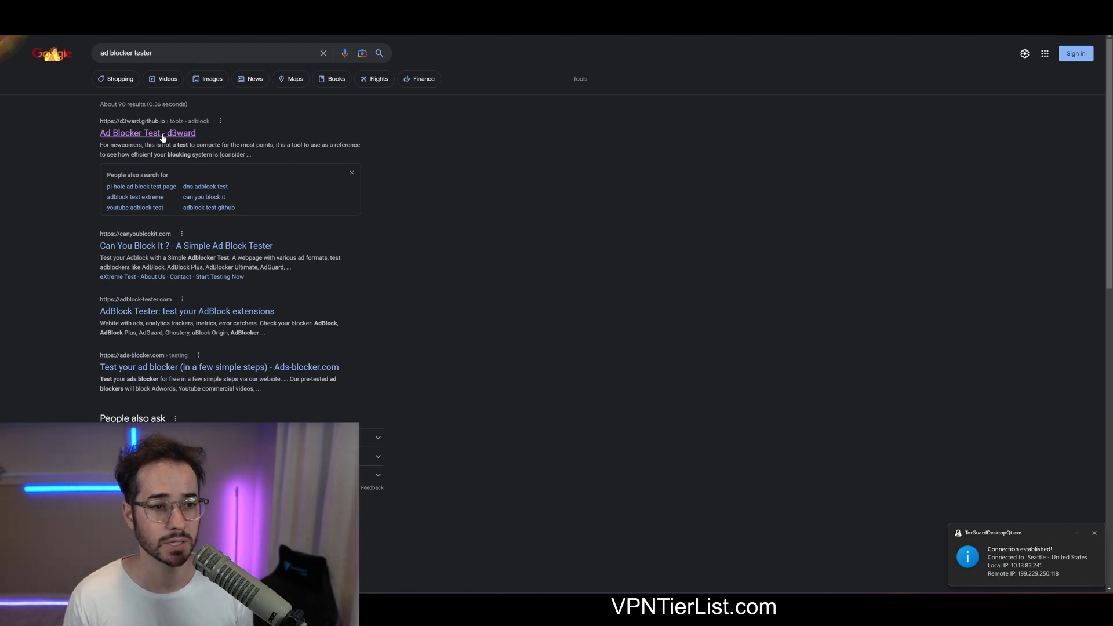
Load the d3ward test from the Google result and review the 83% blocked results with TorGuard
{"action": "left_click", "coordinate": [147, 133]}
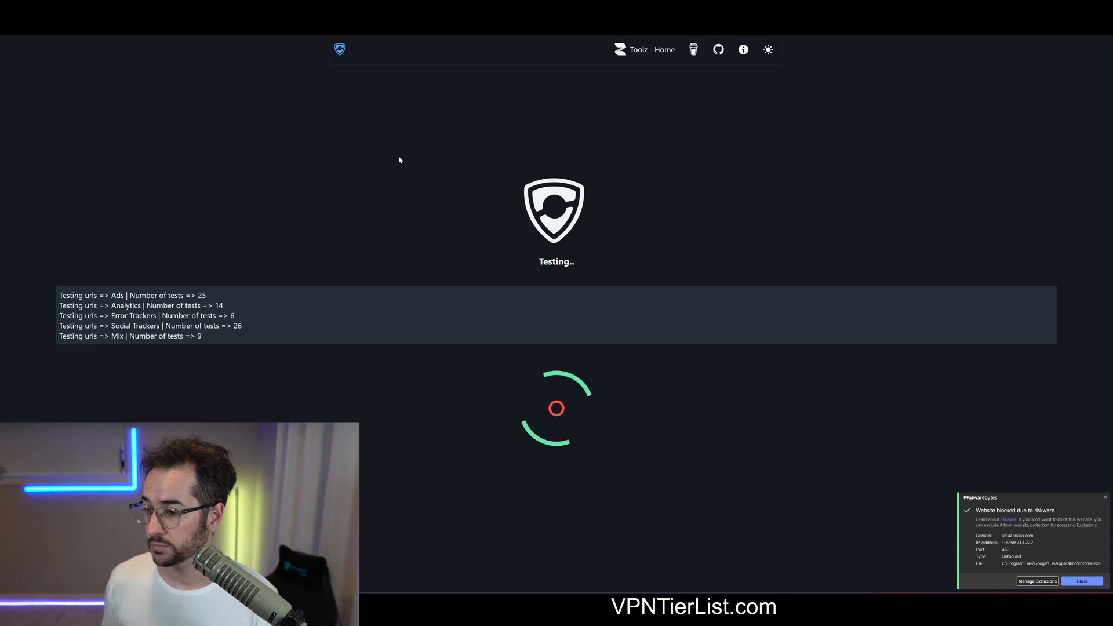
{"action": "mouse_move", "coordinate": [323, 83]}
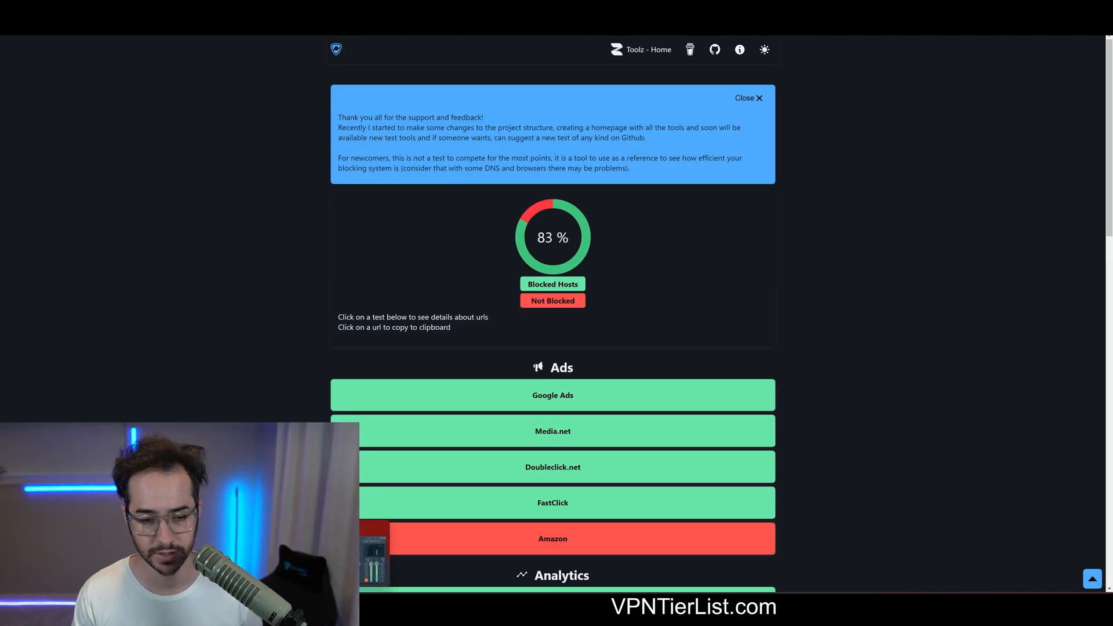
{"action": "mouse_move", "coordinate": [909, 299]}
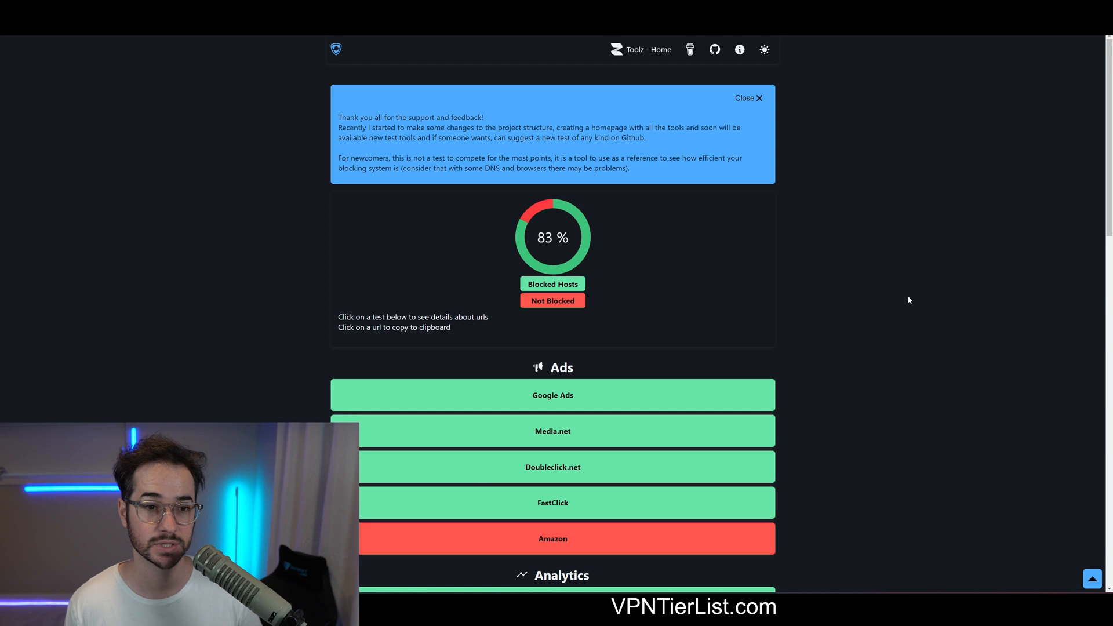
{"action": "mouse_move", "coordinate": [858, 301]}
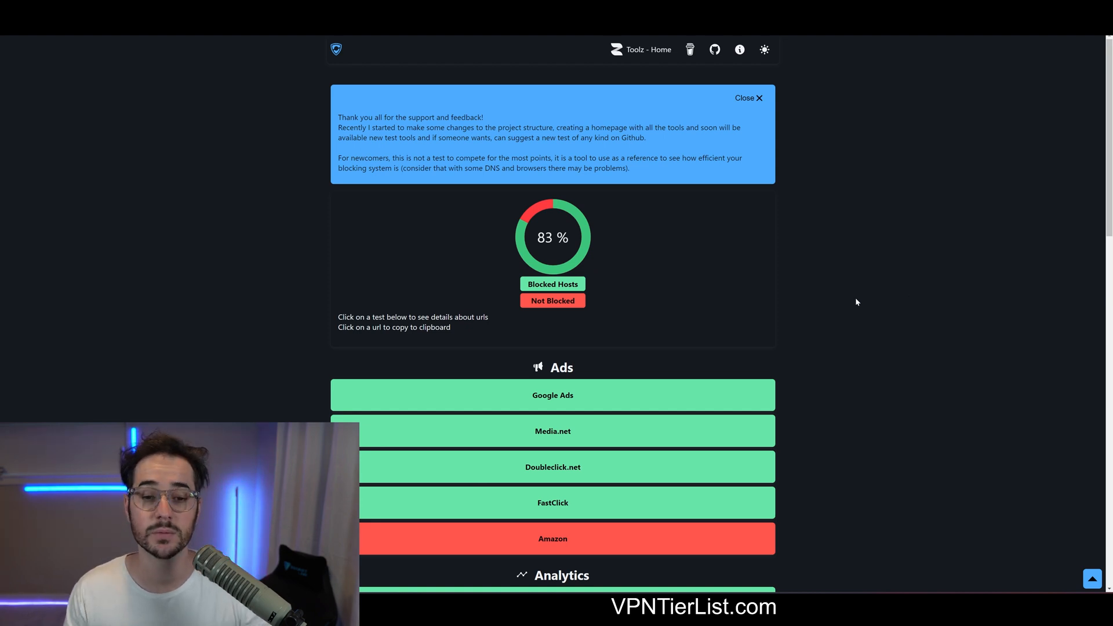
{"action": "scroll", "scroll_direction": "down", "scroll_amount": 3}
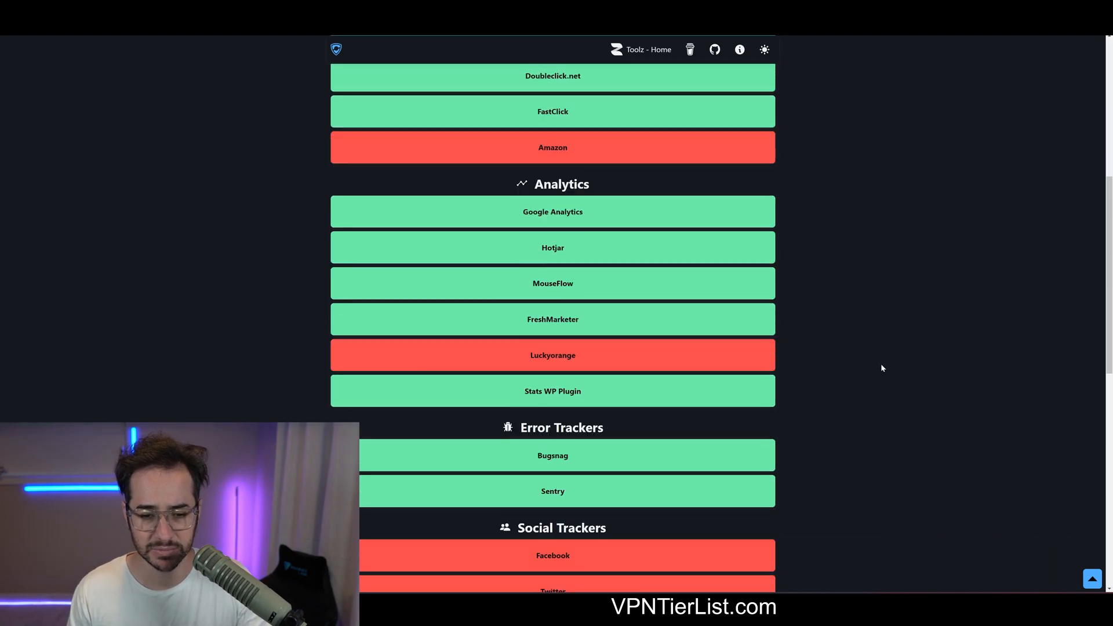
{"action": "scroll", "scroll_direction": "down", "scroll_amount": 3}
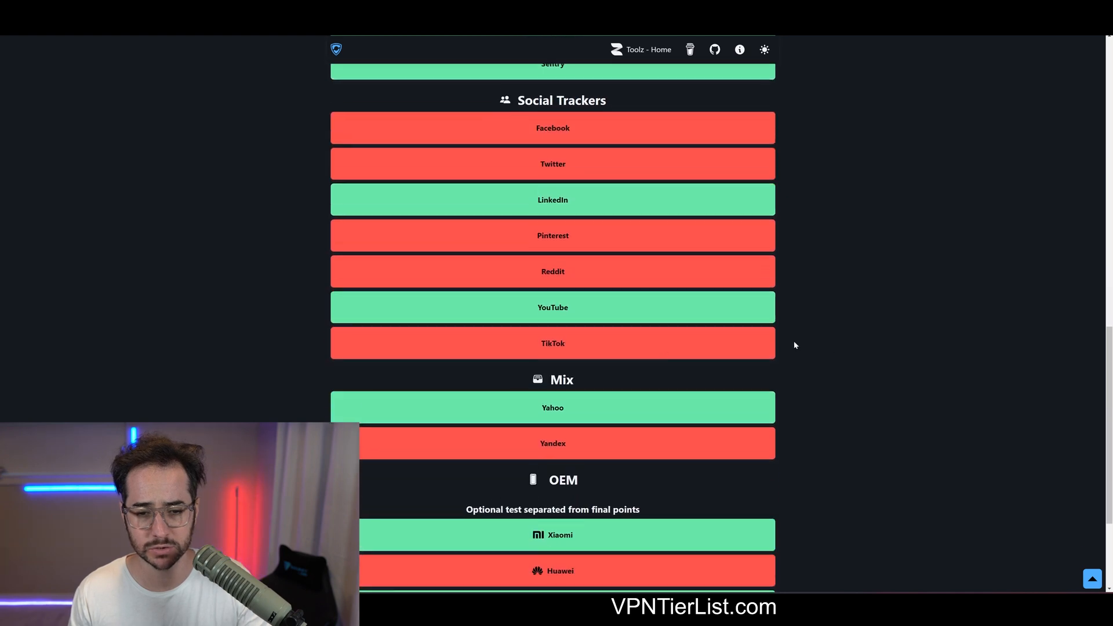
{"action": "scroll", "scroll_direction": "down", "scroll_amount": 3}
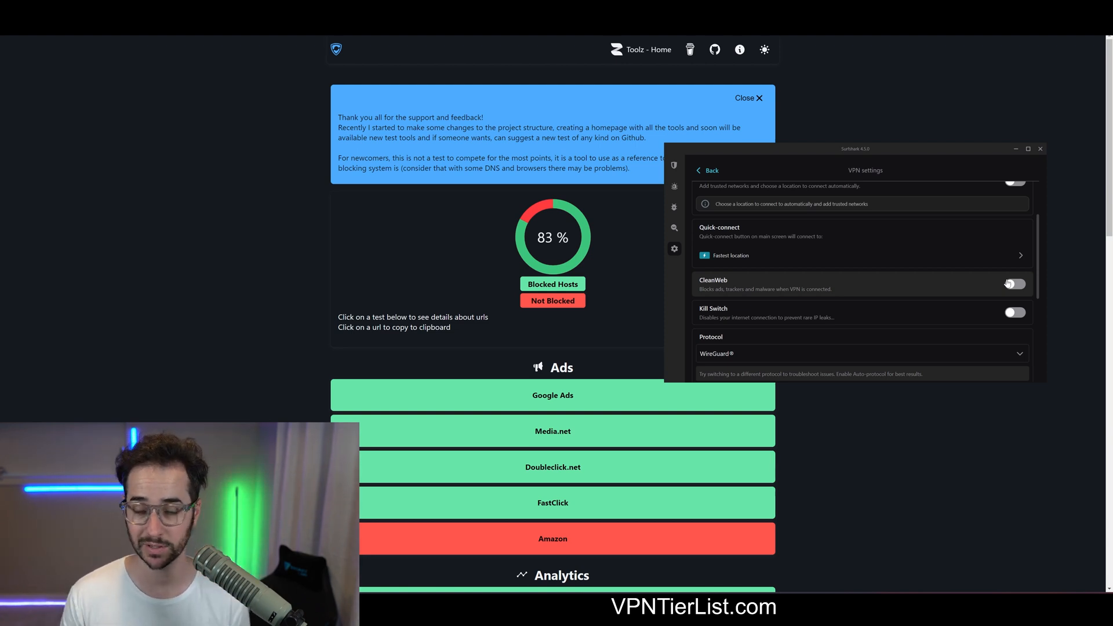
Turn on CleanWeb ad and tracker blocking, then go back to the main VPN connection screen
{"action": "left_click", "coordinate": [1015, 284]}
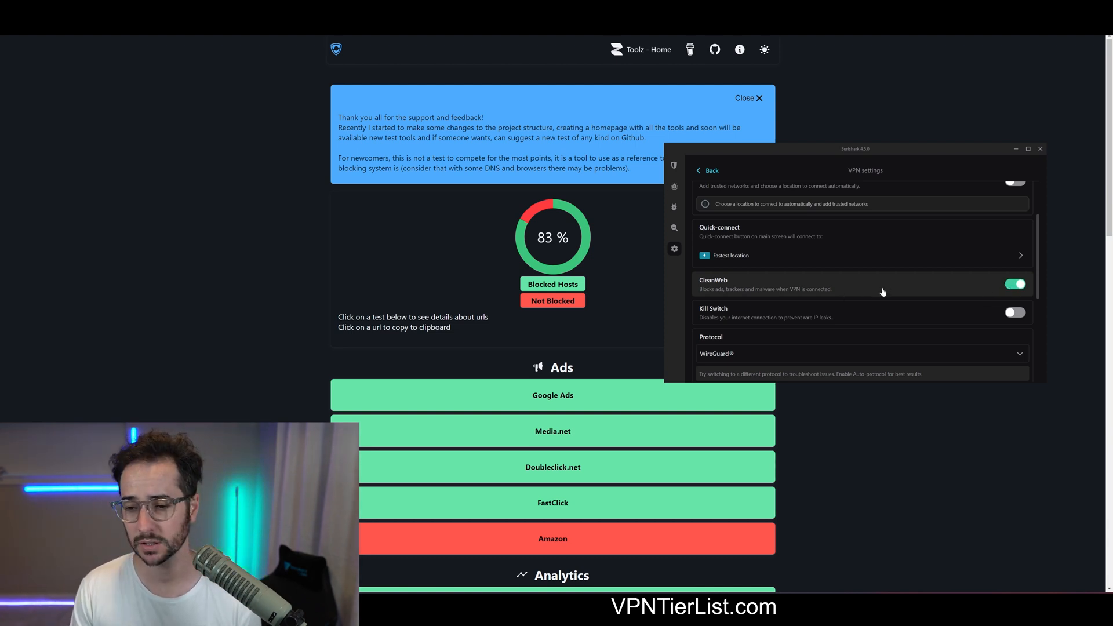
{"action": "scroll", "scroll_direction": "down", "scroll_amount": 3}
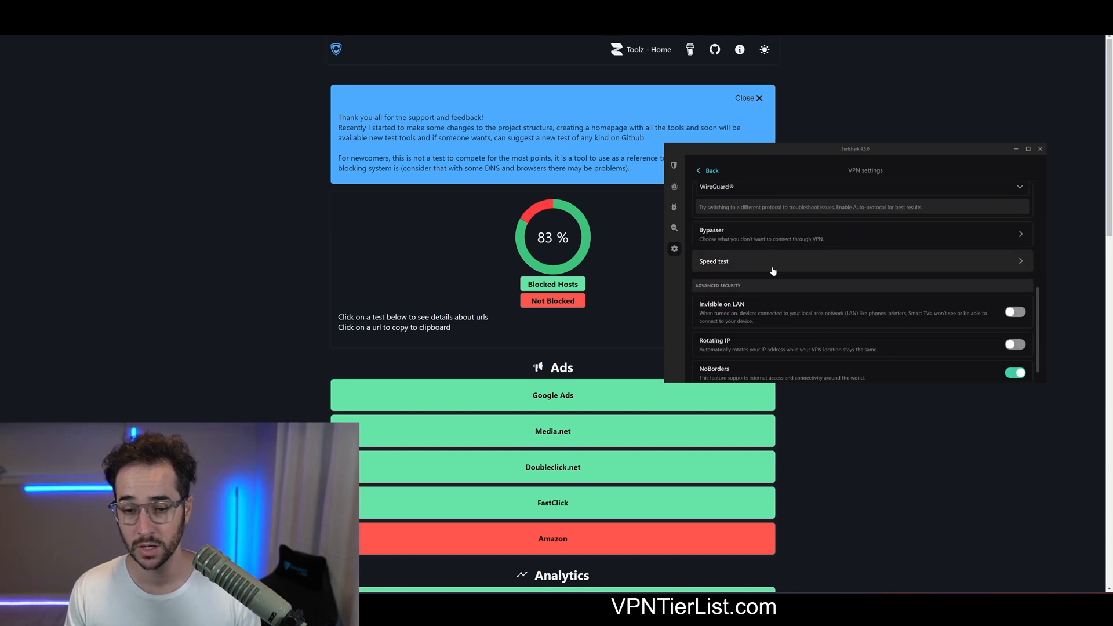
{"action": "left_click", "coordinate": [674, 165]}
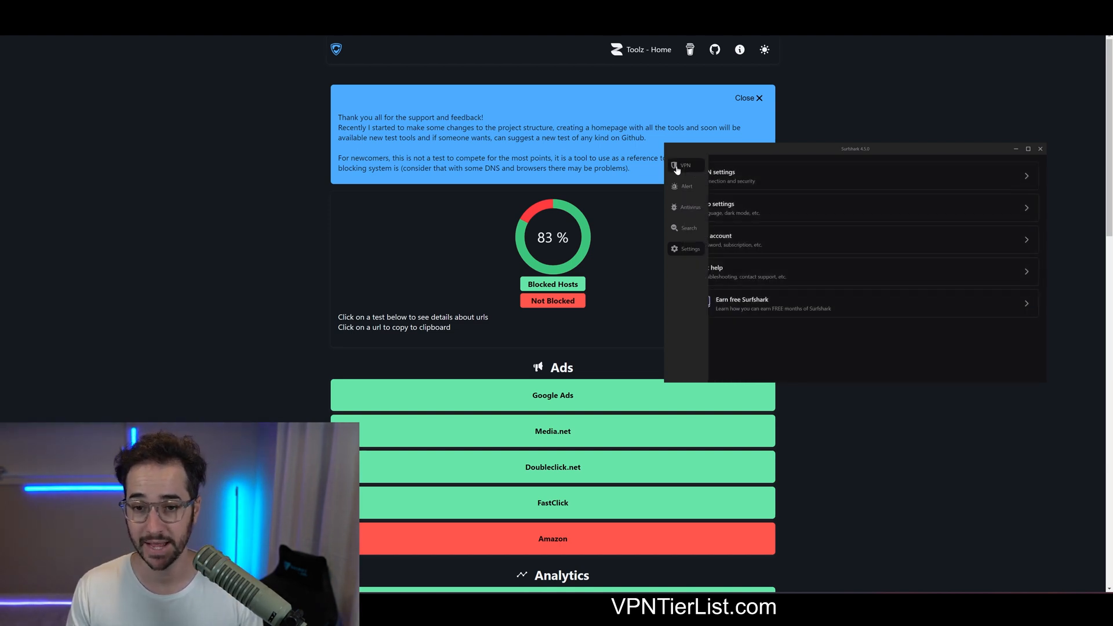
{"action": "left_click", "coordinate": [675, 164]}
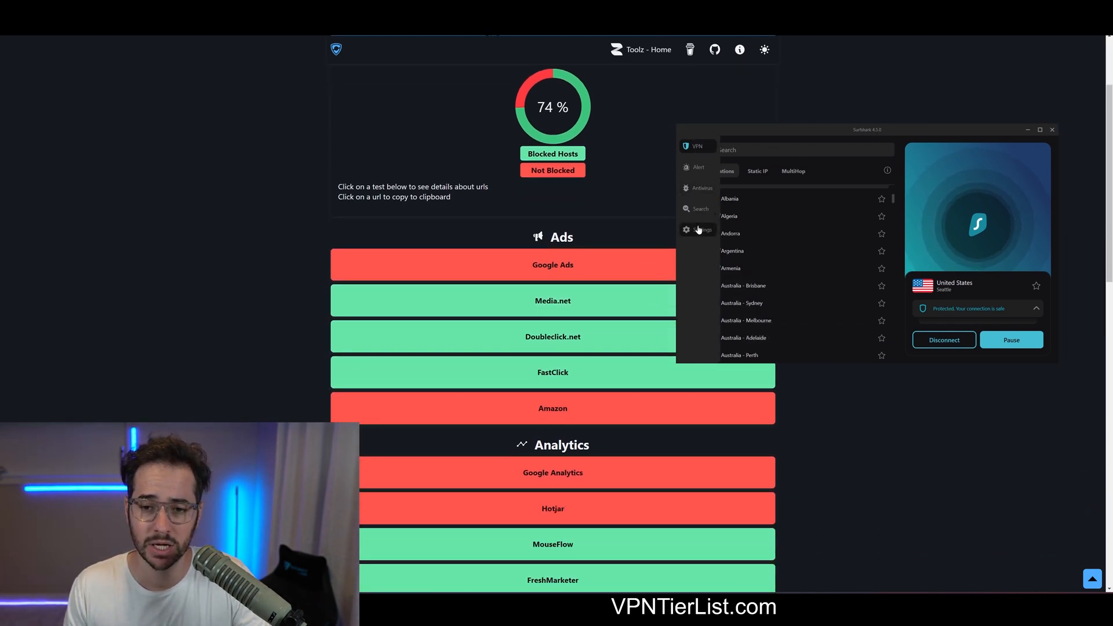
Adjust Surfshark's settings before reloading the test for an 87% blocked score
{"action": "left_click", "coordinate": [696, 229]}
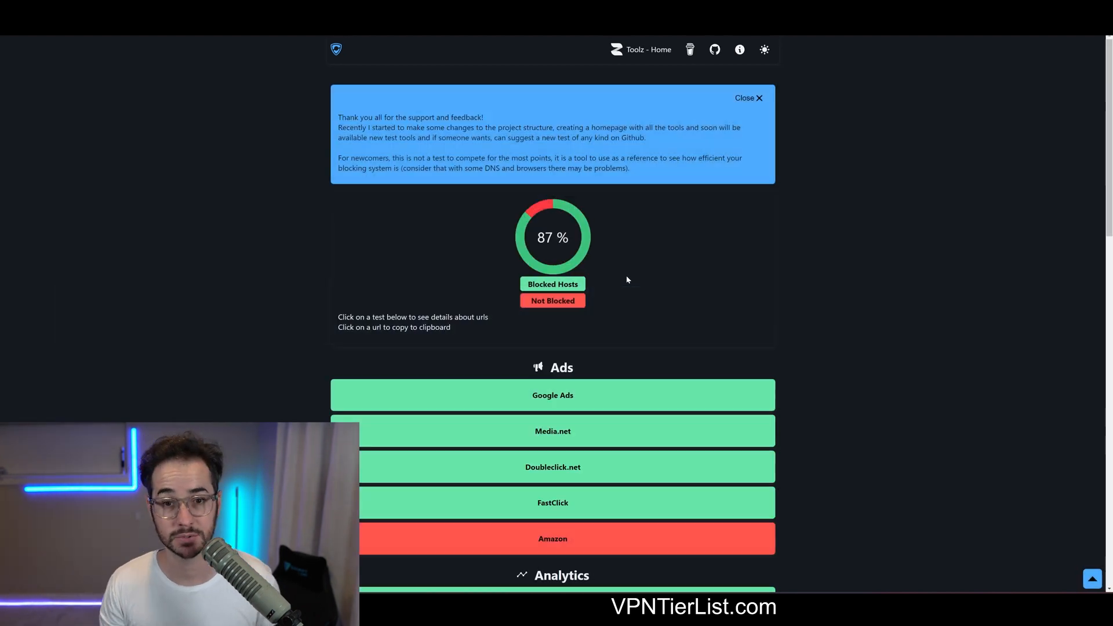
{"action": "mouse_move", "coordinate": [614, 176]}
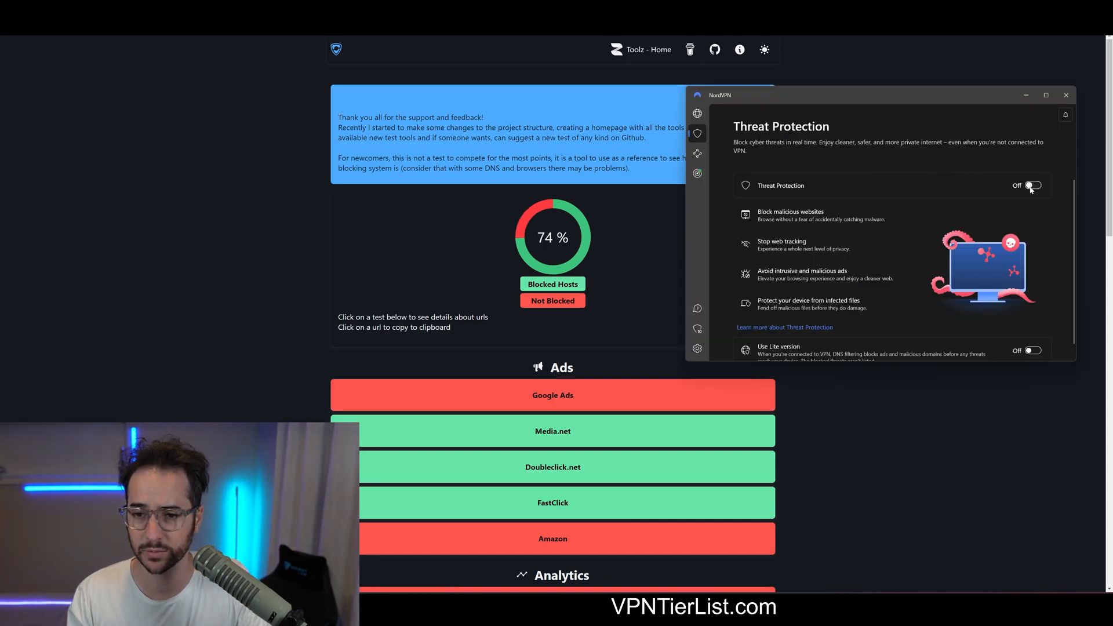
Back out of full Threat Protection at the antivirus warning and enable the Lite version instead
{"action": "left_click", "coordinate": [1036, 186]}
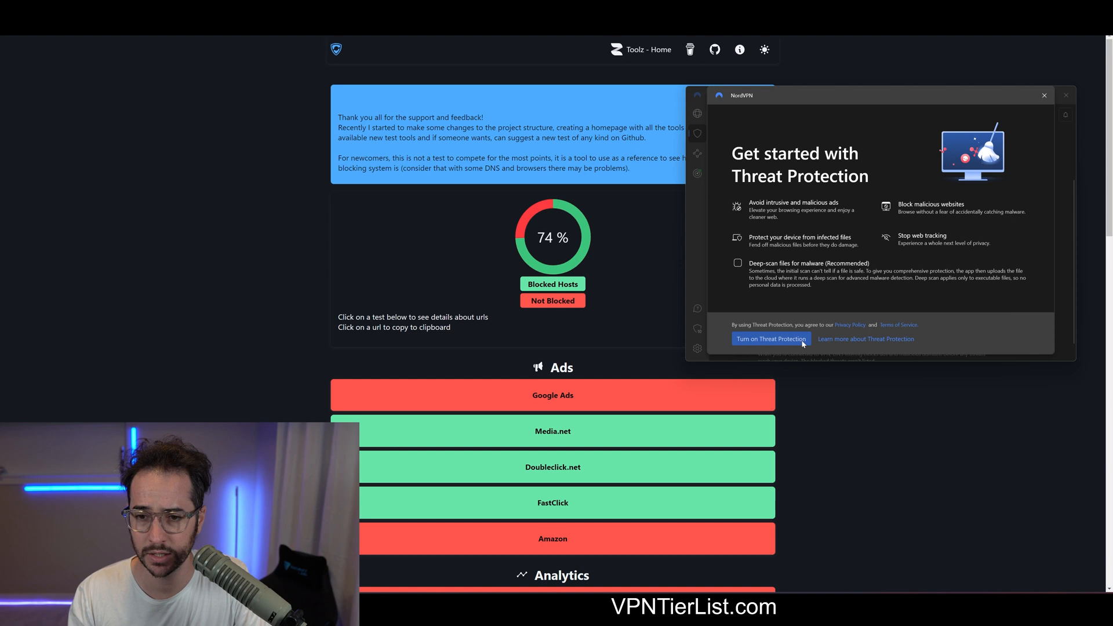
{"action": "left_click", "coordinate": [770, 338]}
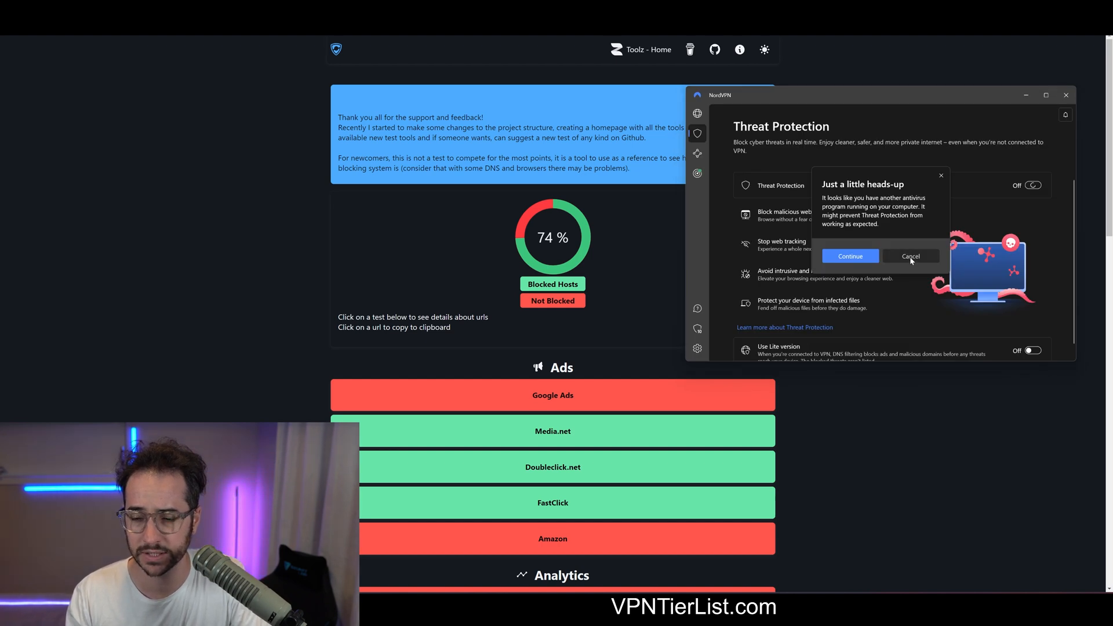
{"action": "left_click", "coordinate": [911, 256]}
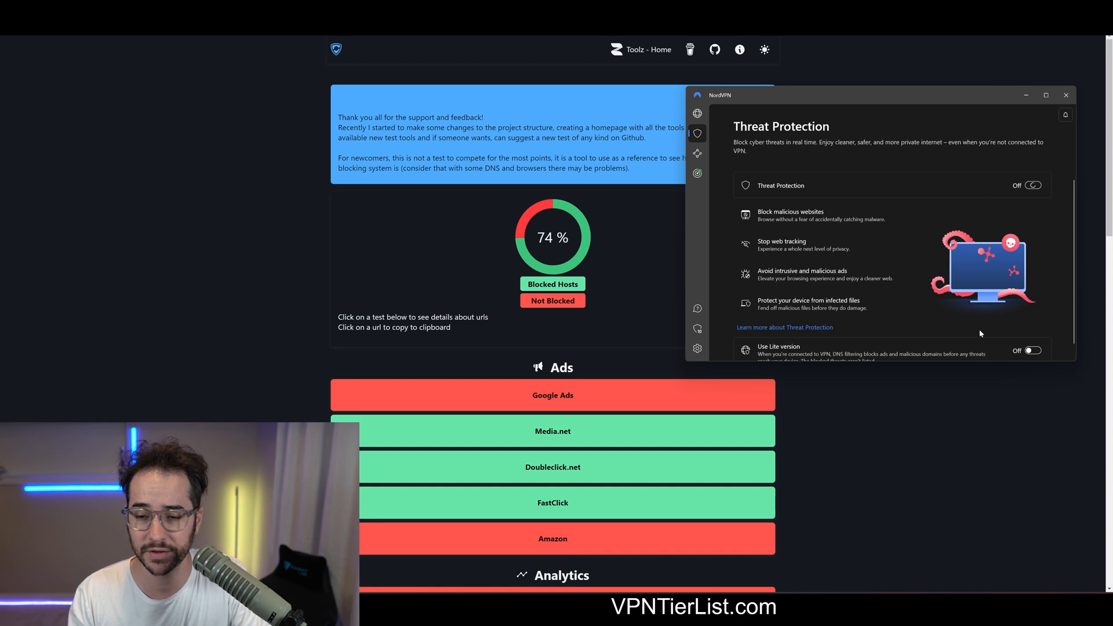
{"action": "left_click", "coordinate": [1032, 350]}
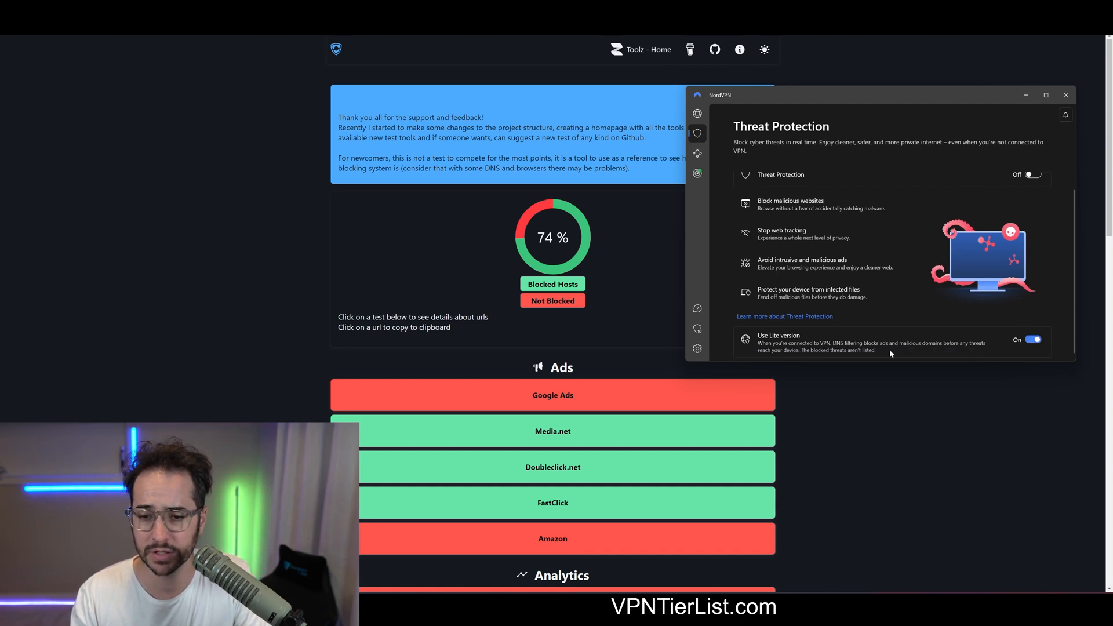
{"action": "mouse_move", "coordinate": [900, 348]}
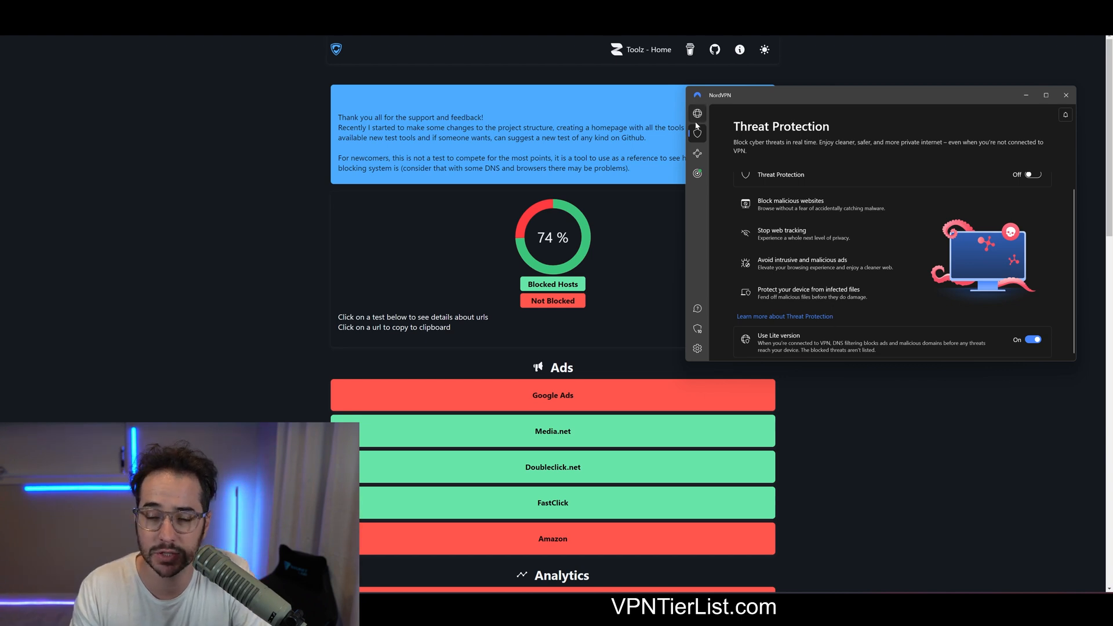
Return to the connection map and connect to a VPN server
{"action": "left_click", "coordinate": [697, 113]}
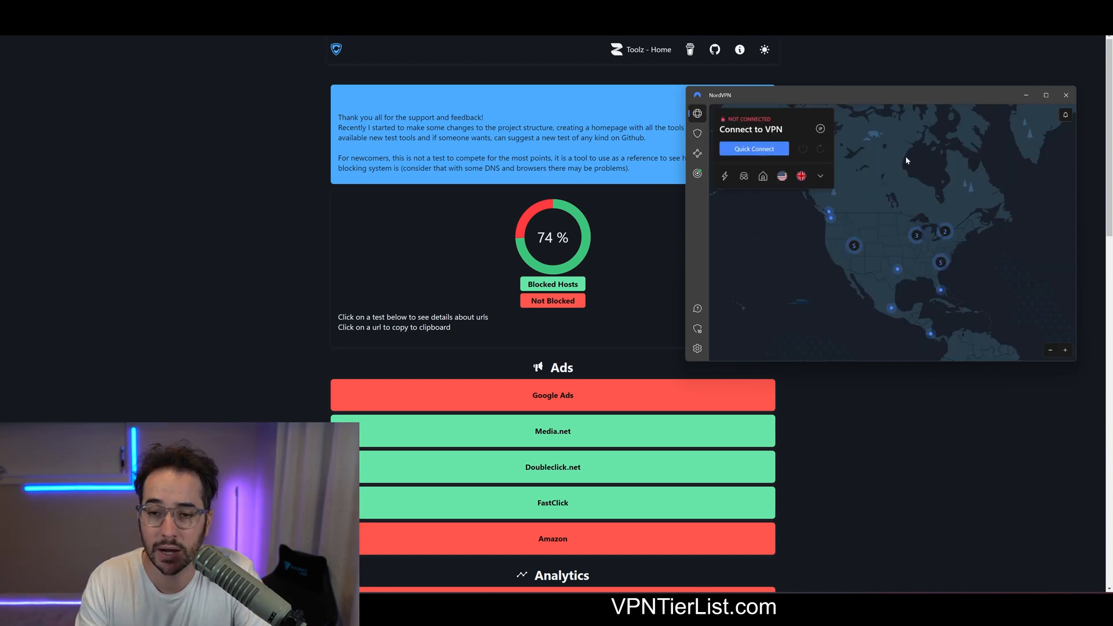
{"action": "left_click", "coordinate": [753, 148]}
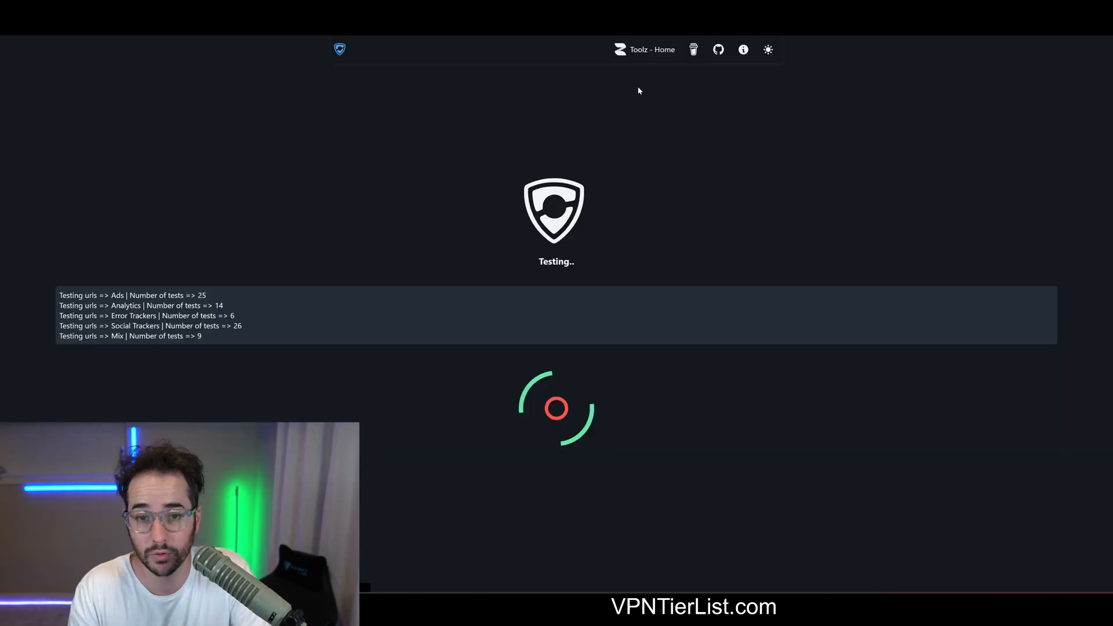
{"action": "mouse_move", "coordinate": [747, 98]}
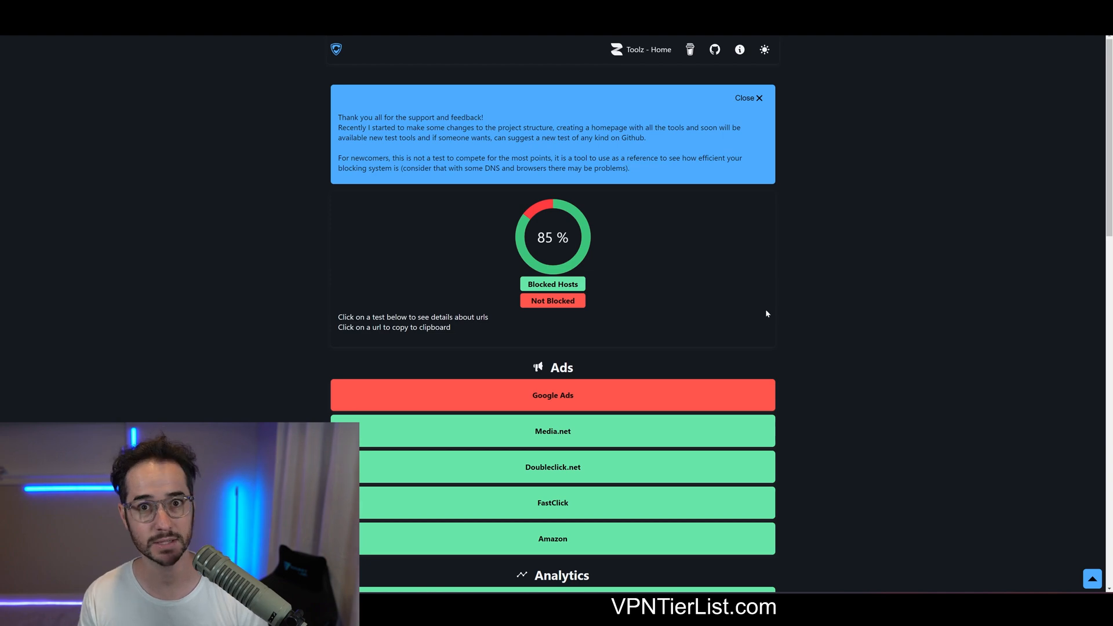
Scroll the rerun results showing 85% of hosts blocked with NordVPN
{"action": "scroll", "scroll_direction": "down", "scroll_amount": 3}
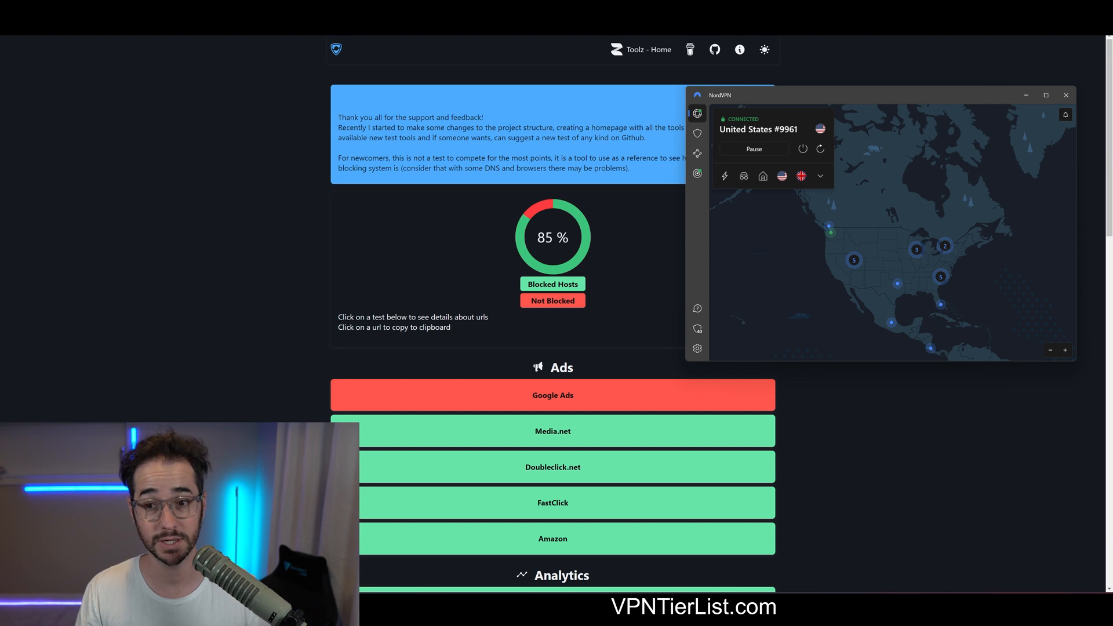
Pause the United States connection for 1 hour from the Pause menu
{"action": "left_click", "coordinate": [753, 148]}
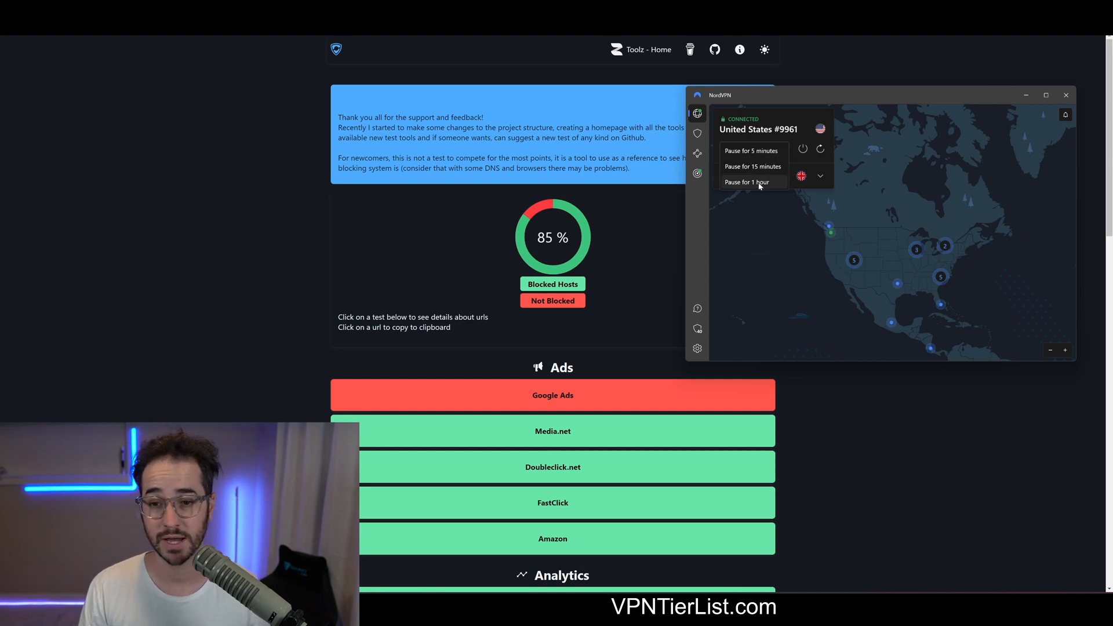
{"action": "left_click", "coordinate": [753, 181]}
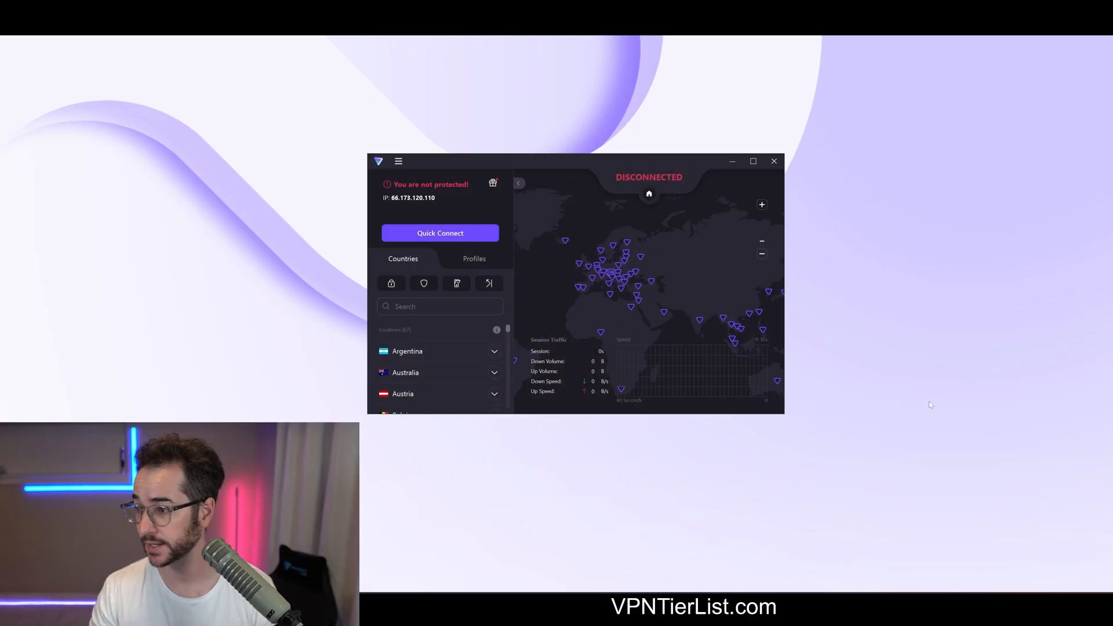
Pick a NetShield blocking level and connect to the United States server US-CA#54
{"action": "left_click", "coordinate": [424, 283]}
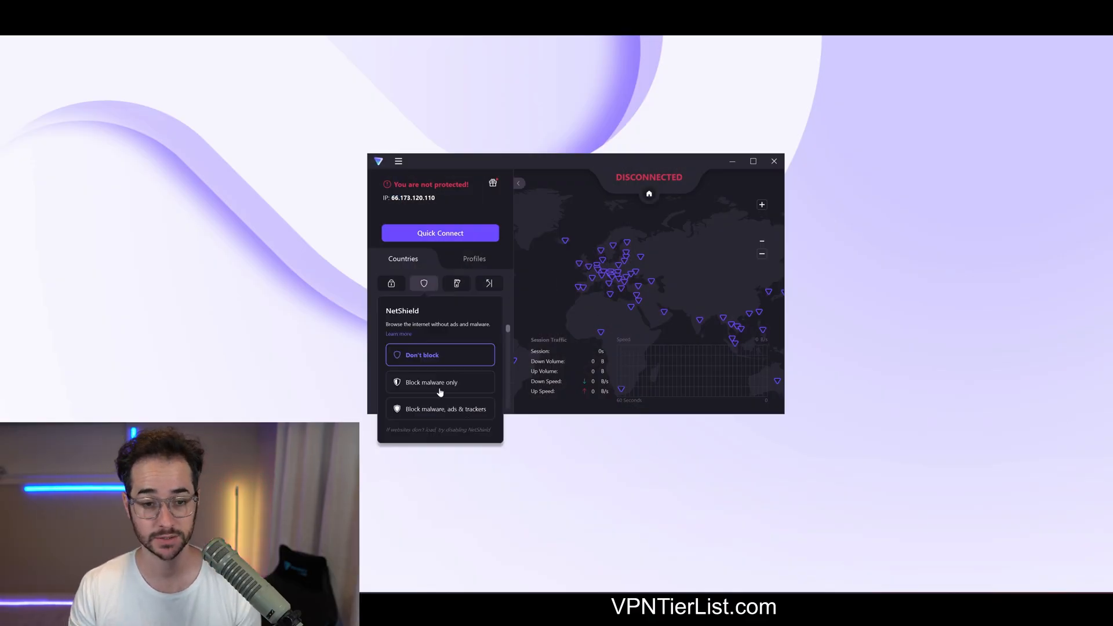
{"action": "left_click", "coordinate": [440, 233]}
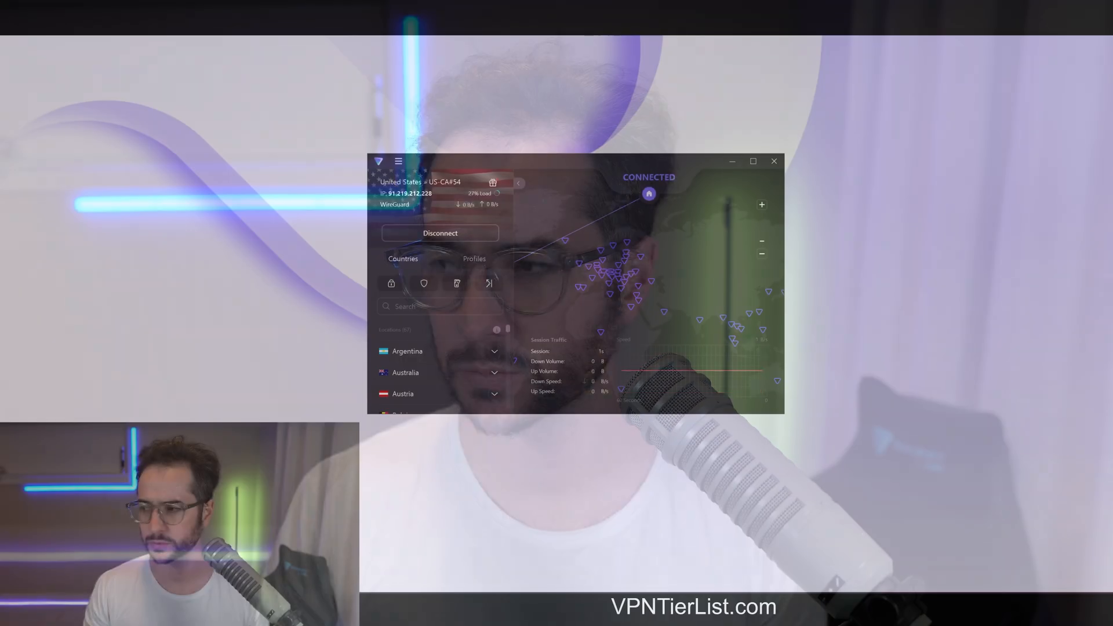
{"action": "left_click", "coordinate": [423, 283]}
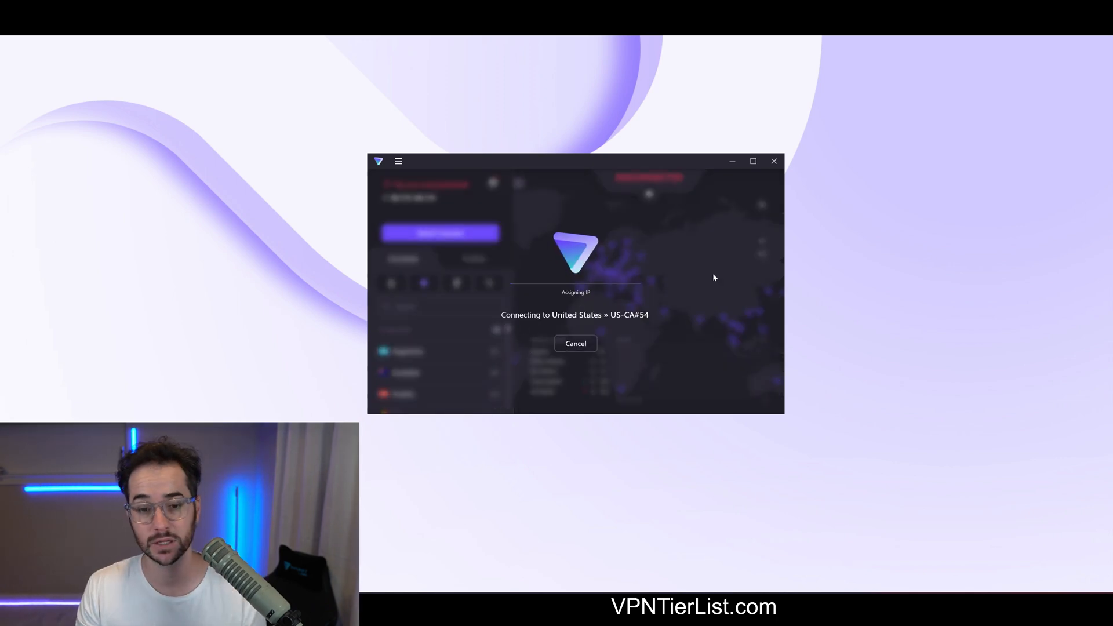
{"action": "mouse_move", "coordinate": [612, 236]}
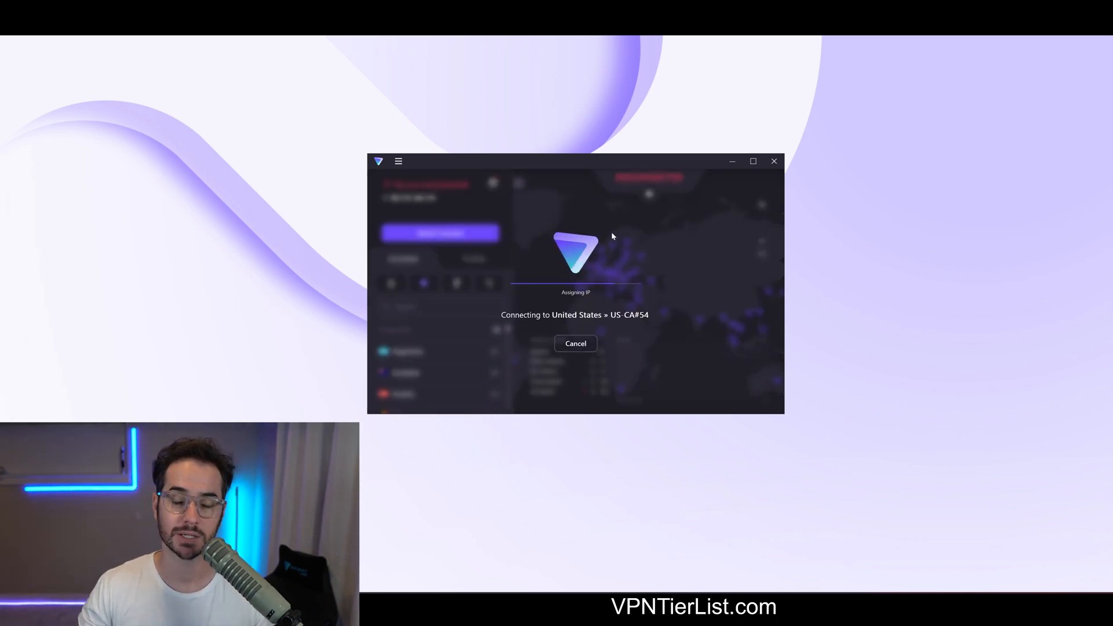